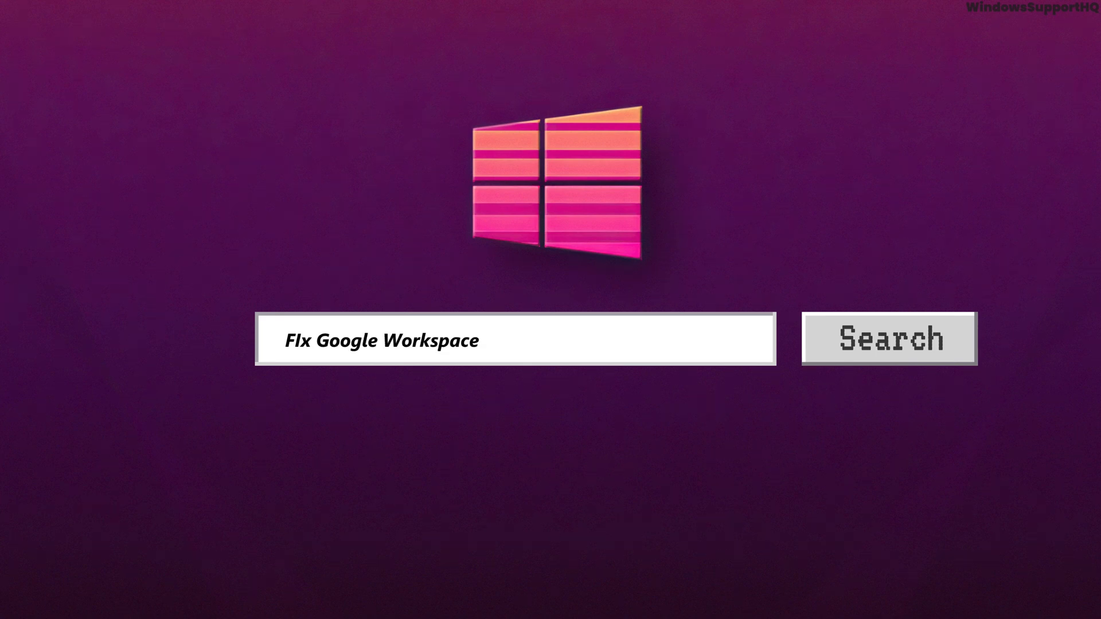
# Search 'Account Has Been Su...' and land on the Google Workspace site.
pyautogui.write('Account Has Been Su')
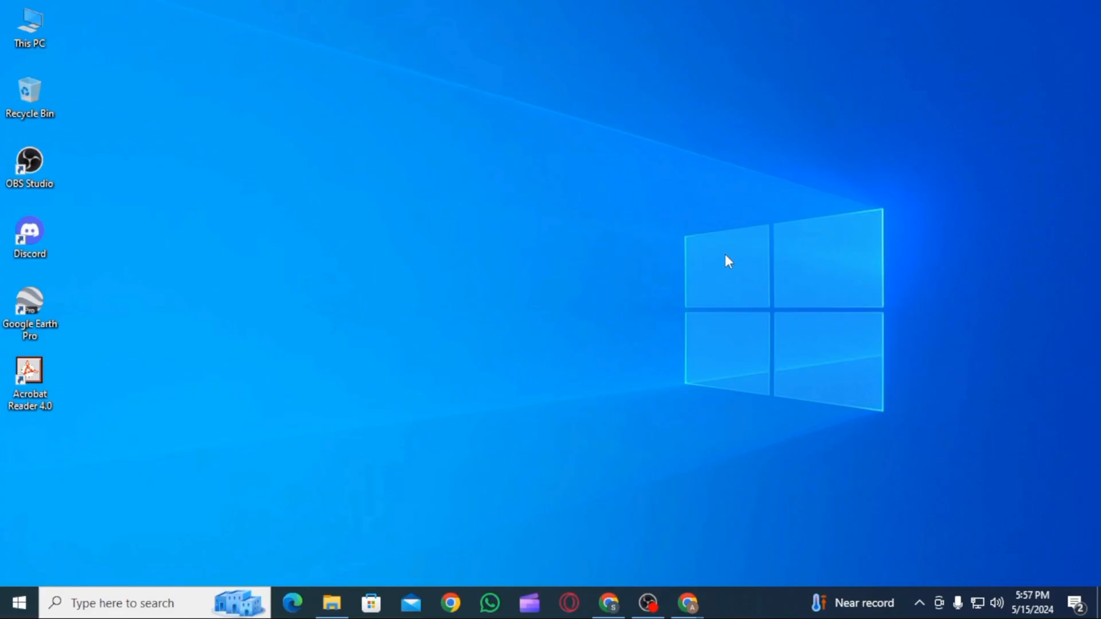
pyautogui.click(687, 602)
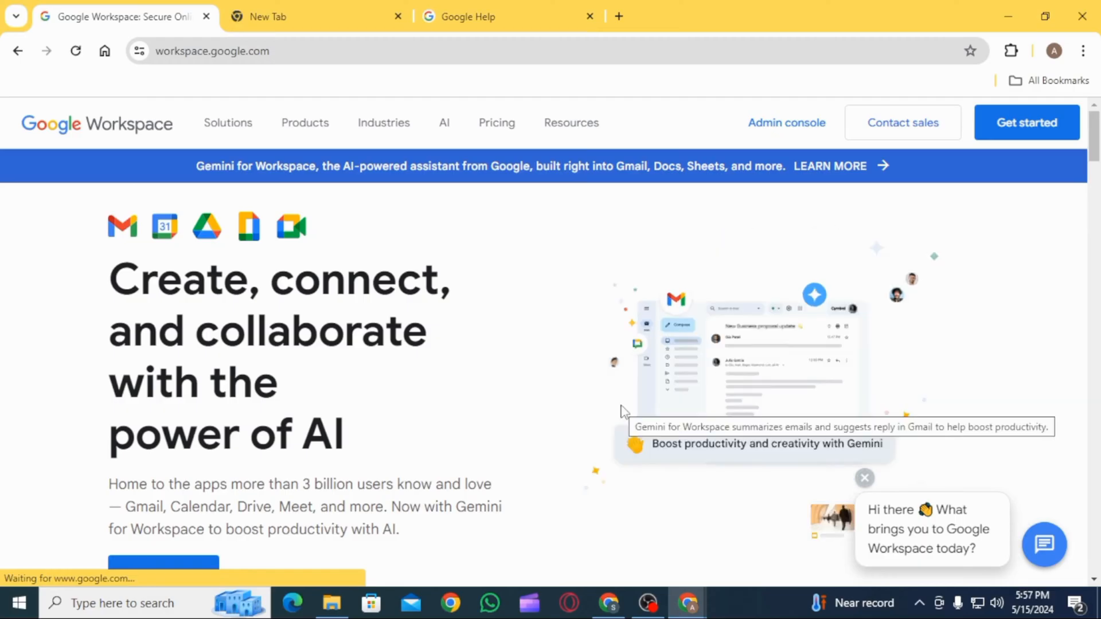
# Look down the Workspace home page, then go to the Admin console sign-in.
pyautogui.scroll(-3)
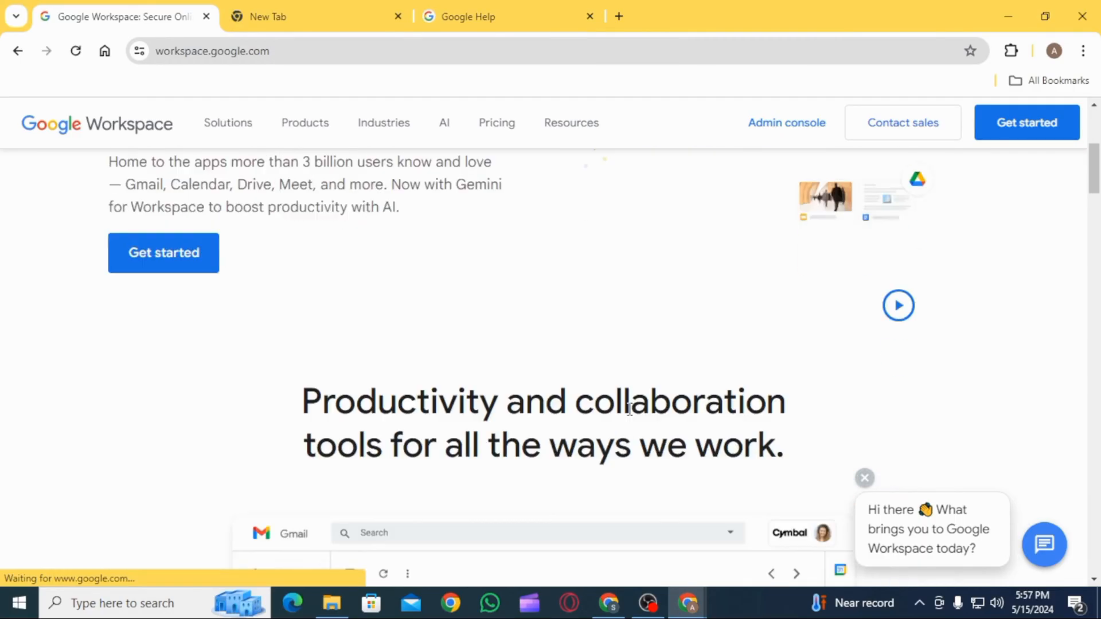
pyautogui.scroll(-3)
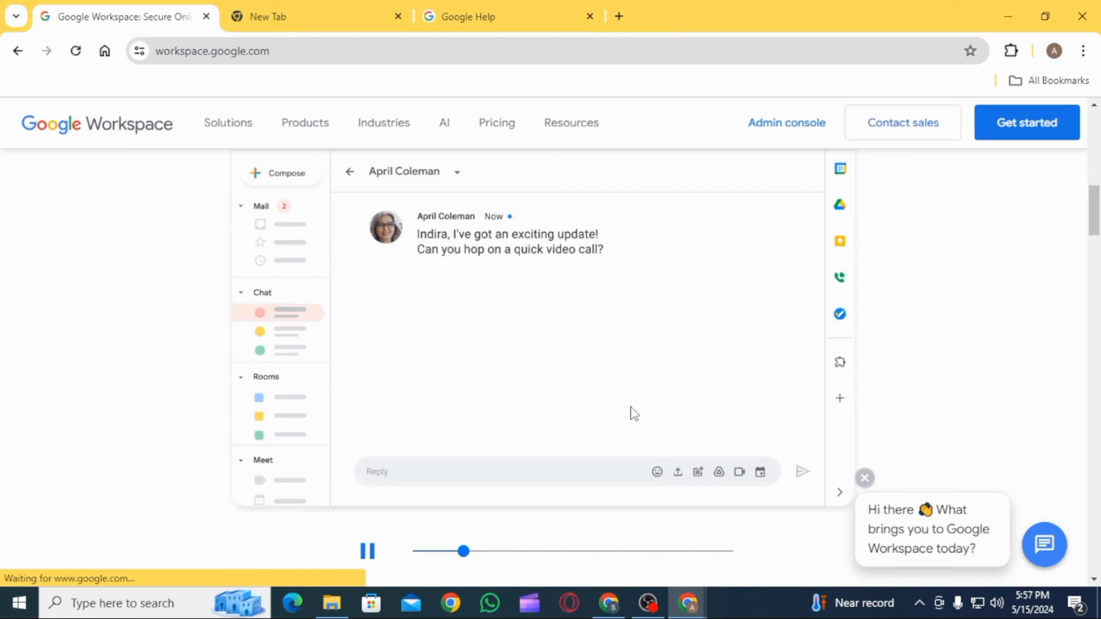
pyautogui.scroll(-3)
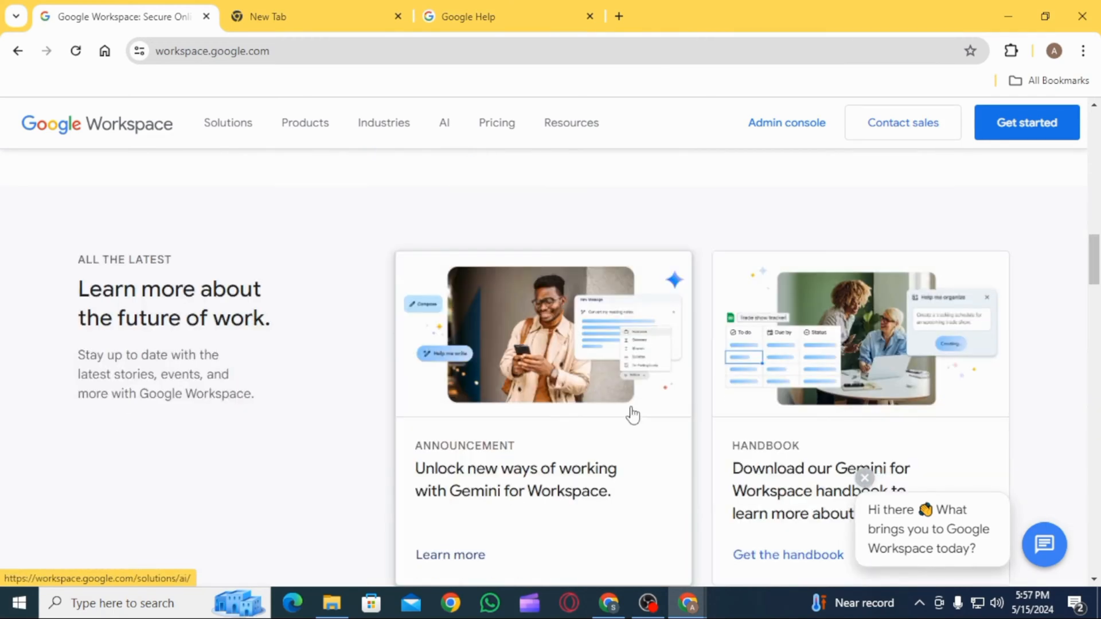
pyautogui.click(787, 123)
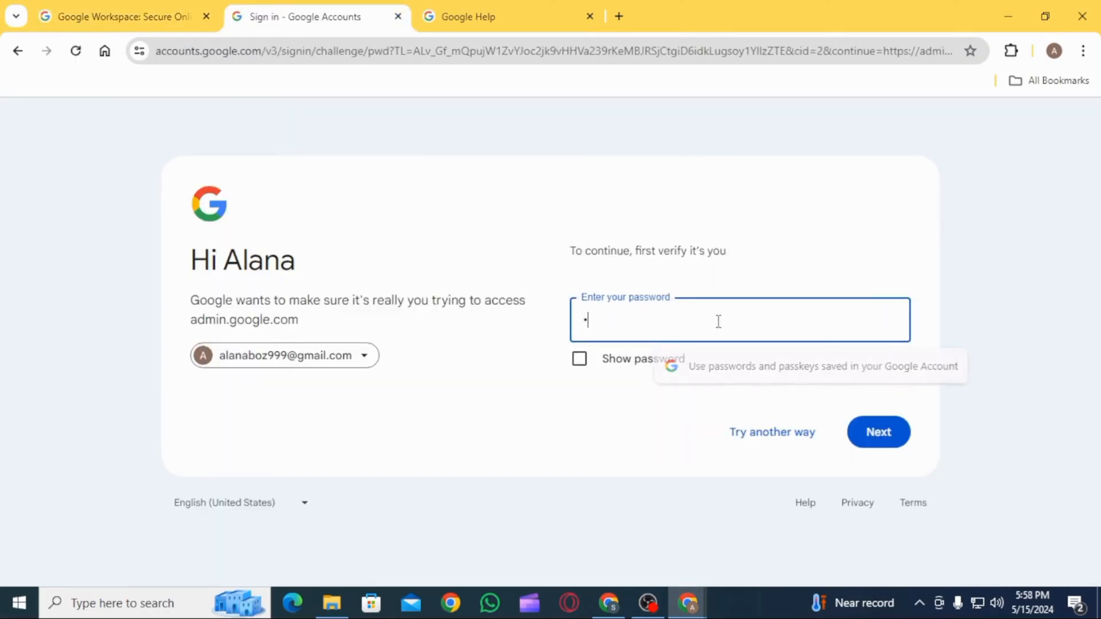
# Submit the admin account password, then return to the Google Workspace home page.
pyautogui.write('•••')
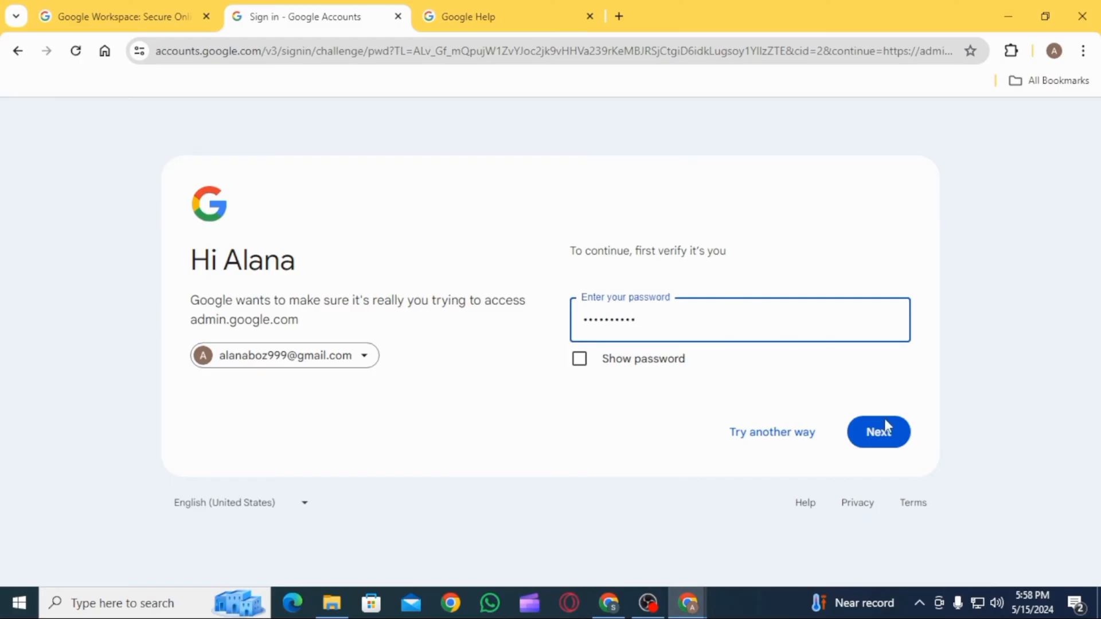
pyautogui.click(878, 432)
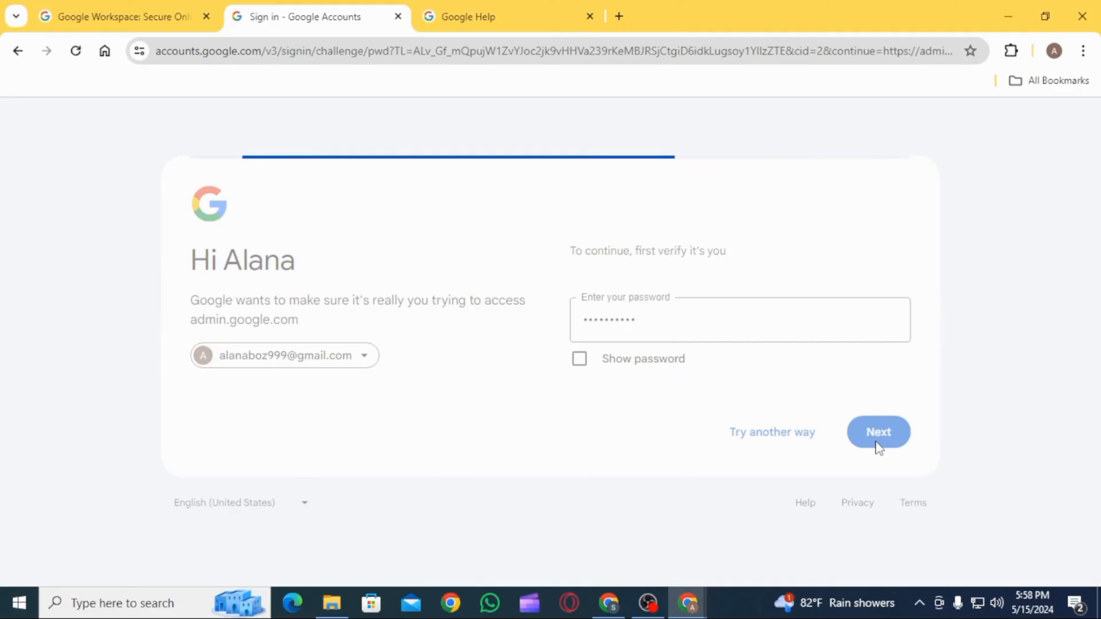
pyautogui.click(877, 432)
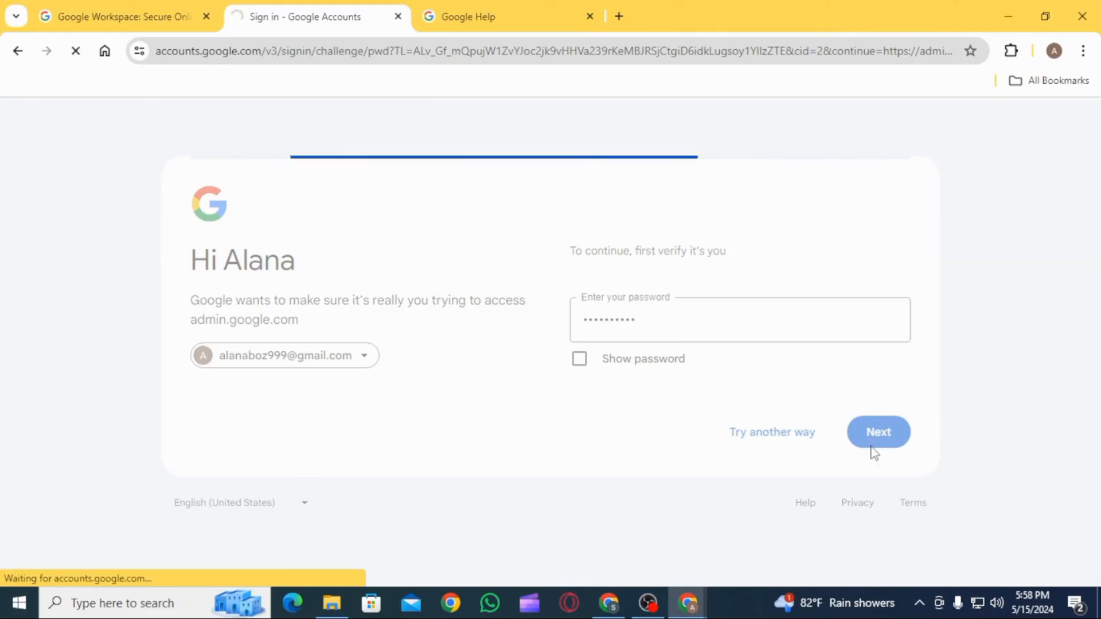
pyautogui.click(878, 431)
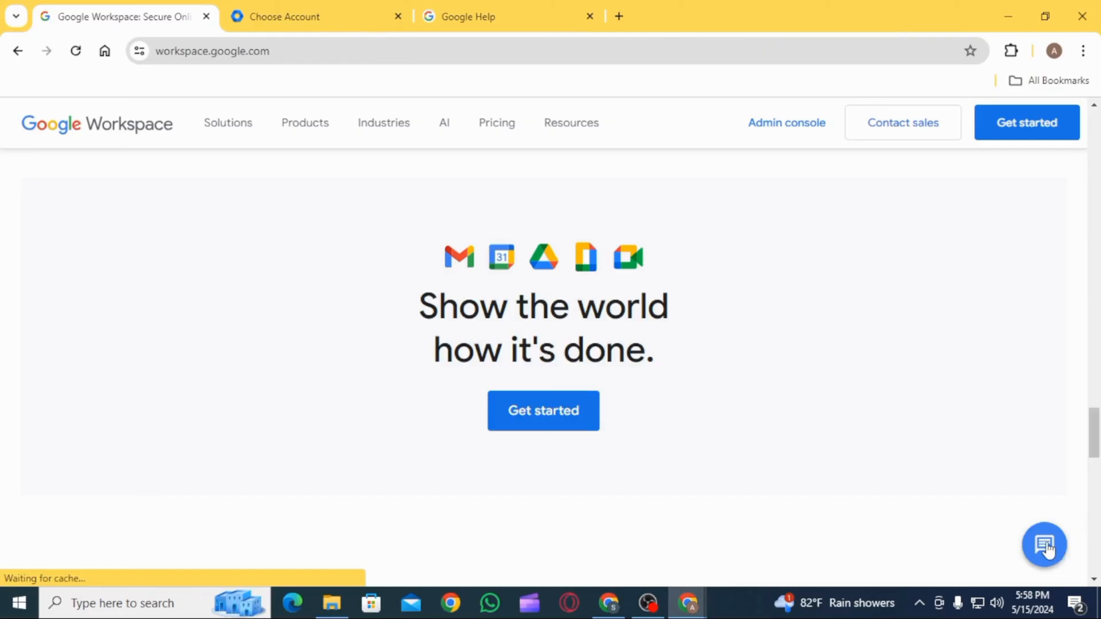
# Open the virtual guide support chat from the bottom-right chat bubble.
pyautogui.click(1043, 546)
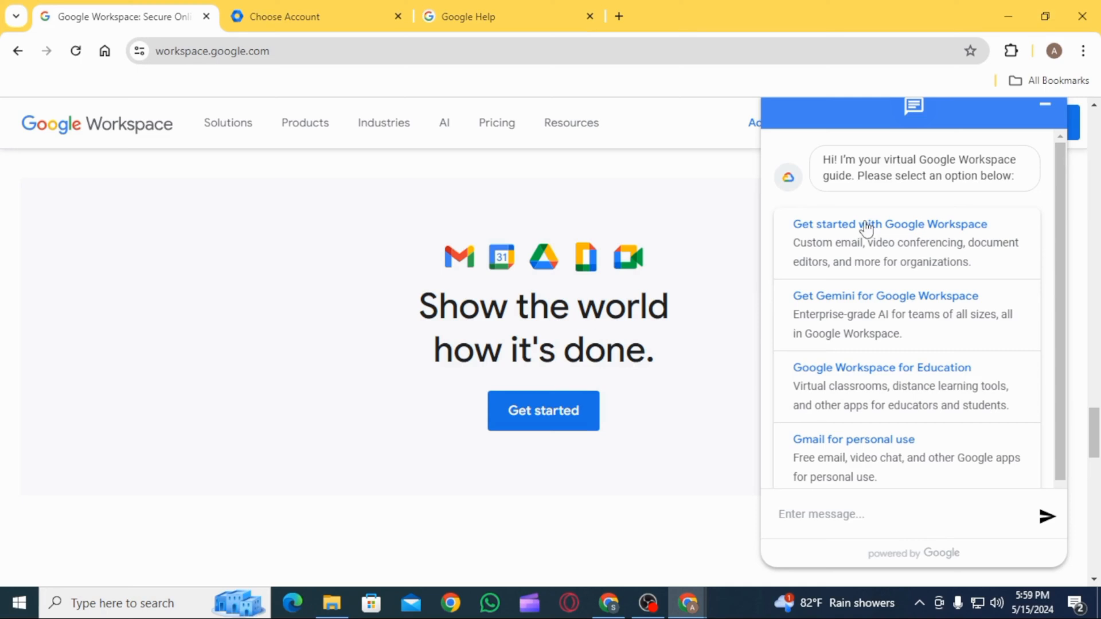
pyautogui.moveTo(990, 368)
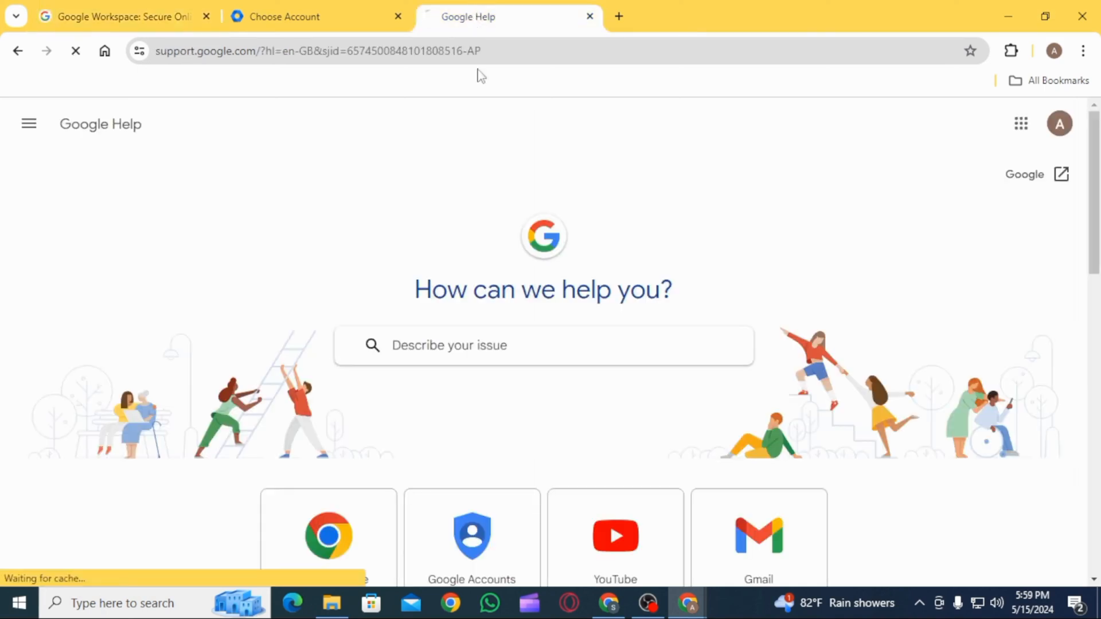
# Scroll the Google Help home page past the issue search to the product list.
pyautogui.scroll(-3)
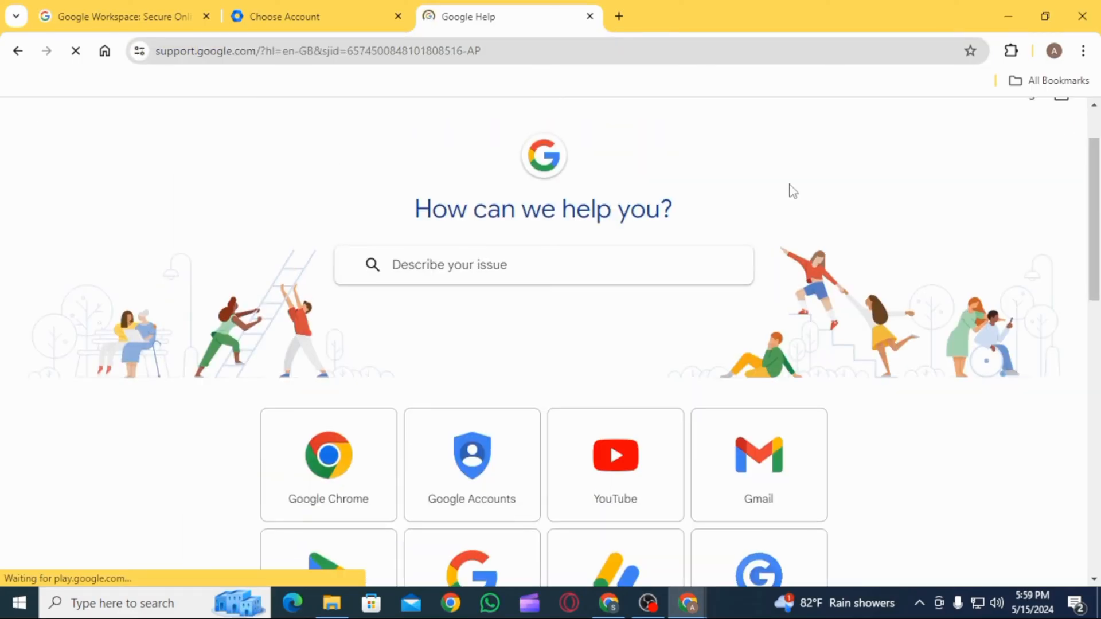